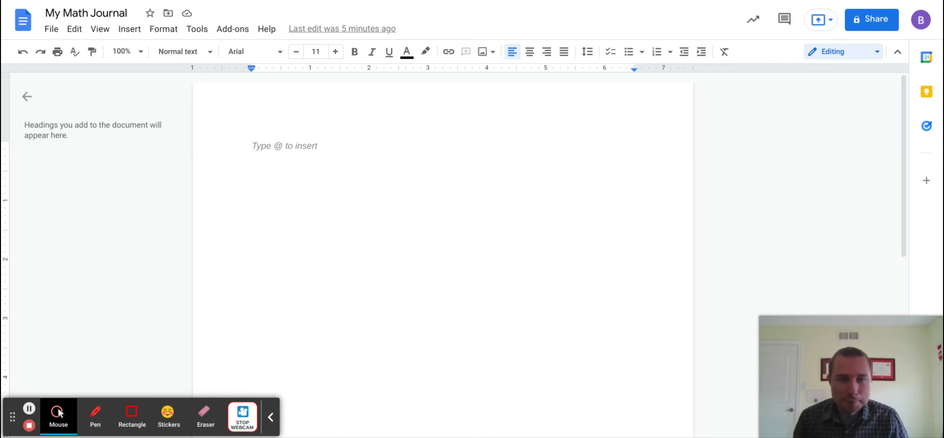
mouse_move(413, 332)
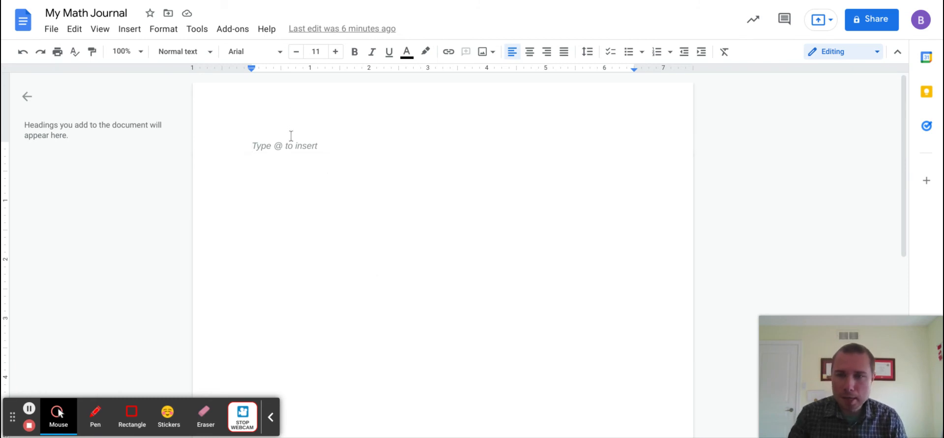
mouse_move(305, 161)
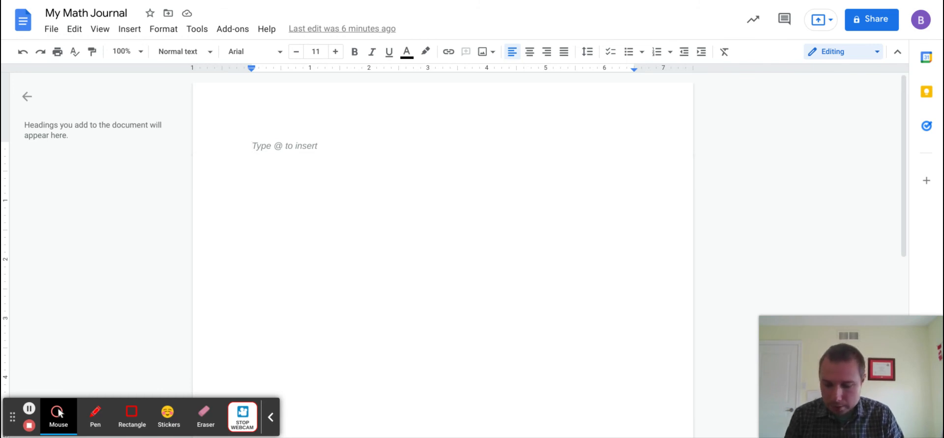
Type the dated first line '1 Nov. 2021 - Title' and start a new line beneath it.
text(1)
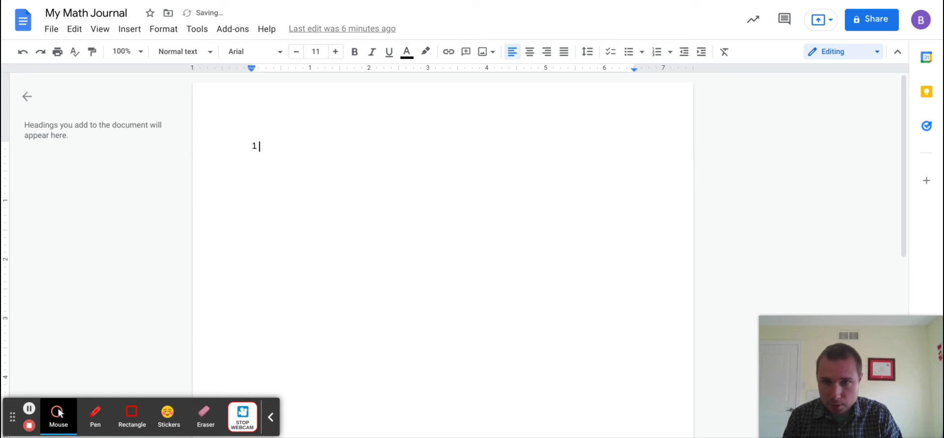
text(Nov,)
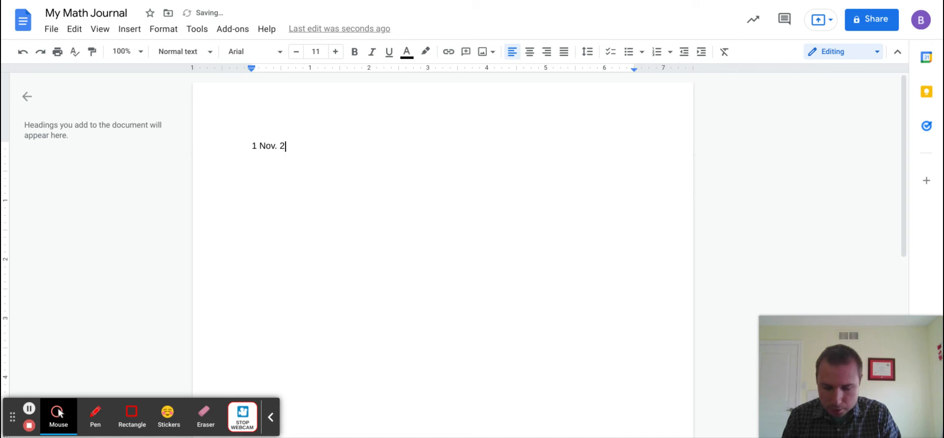
text(021 -)
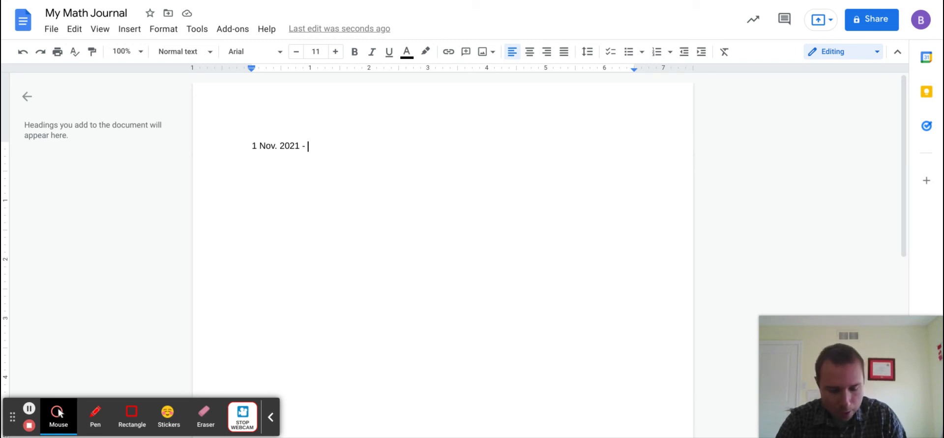
text(Title)
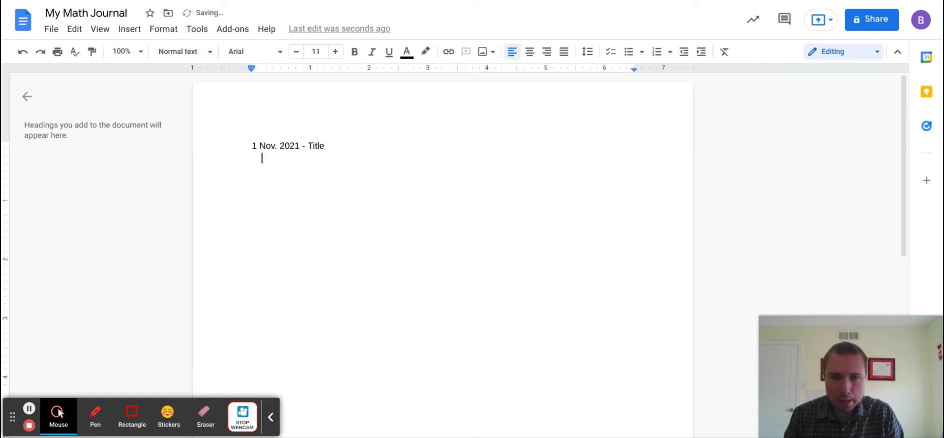
Write the indented sentence about the difficult class and Mr. Hodge's help, inserting 'the' before 'class'.
text(Today)
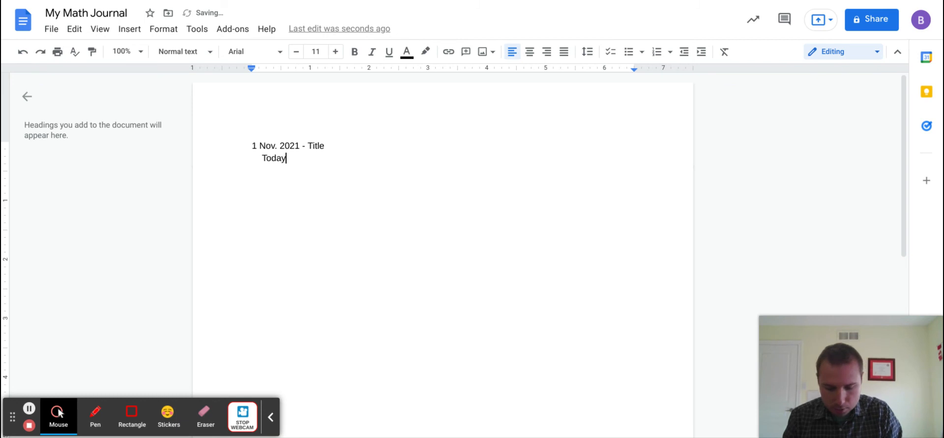
text(, class wa)
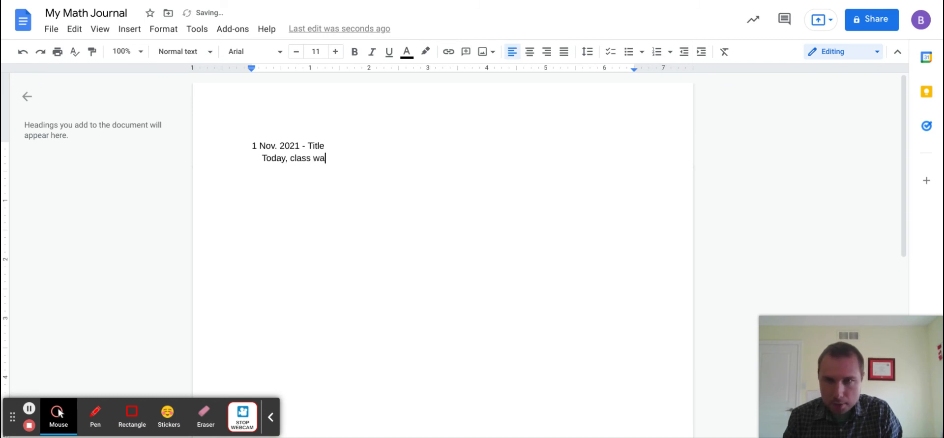
text(s very dif)
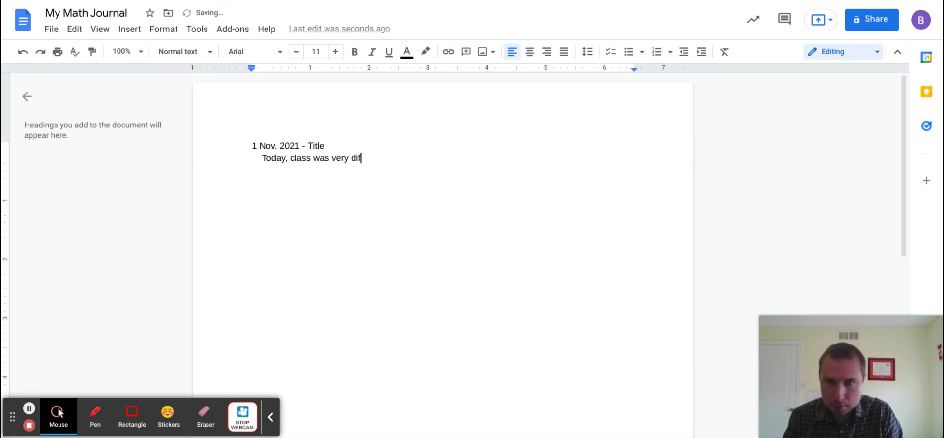
text(ficul)
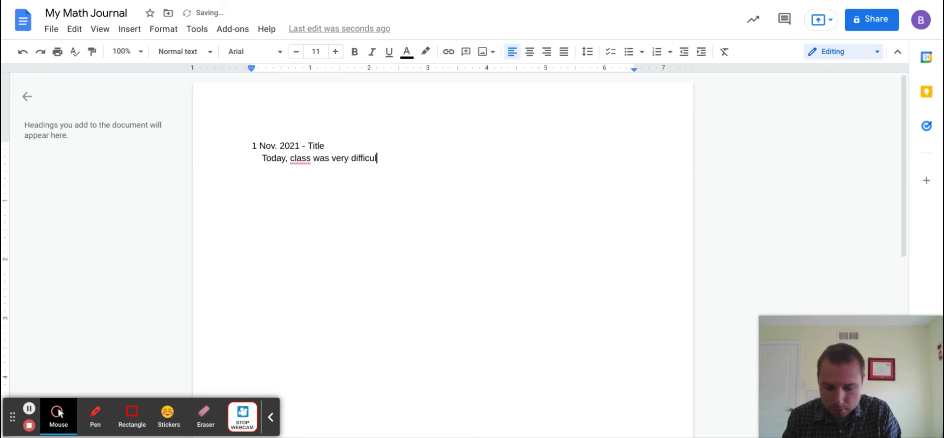
text(t. Luckl)
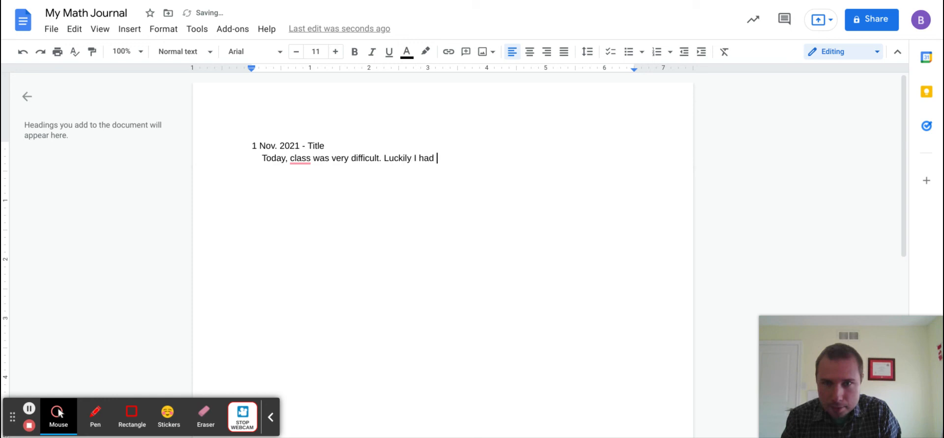
text(Mr. Hodge)
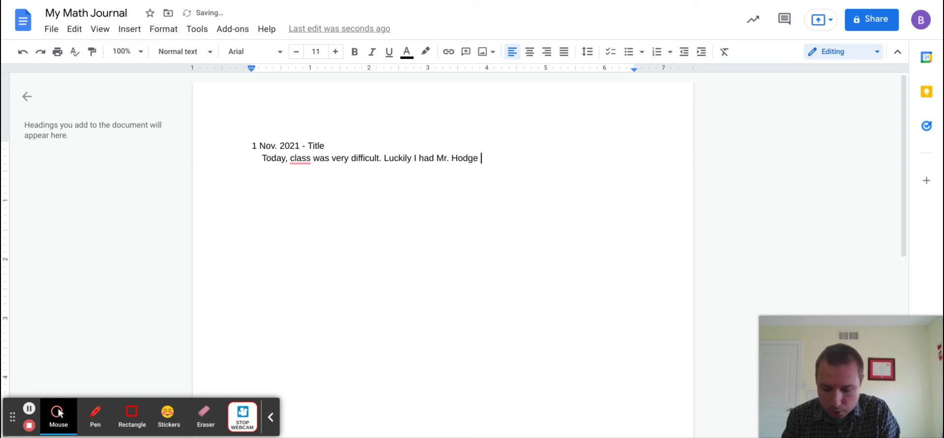
text(to help ex)
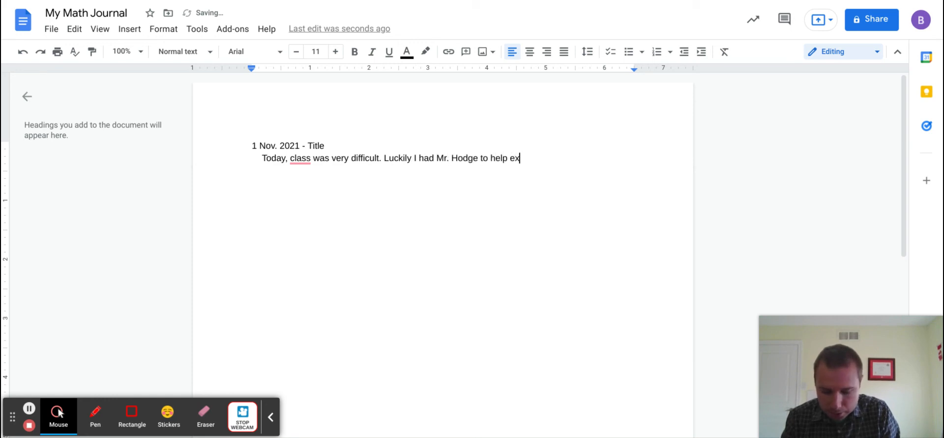
text(plain things)
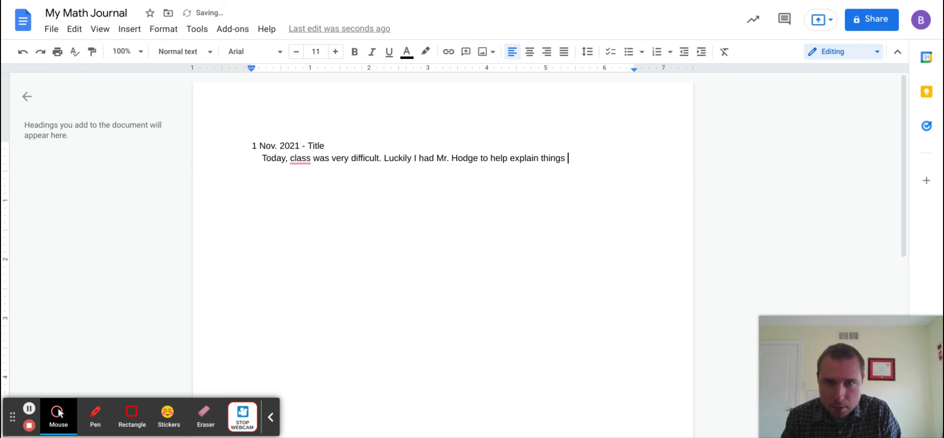
text(for me.)
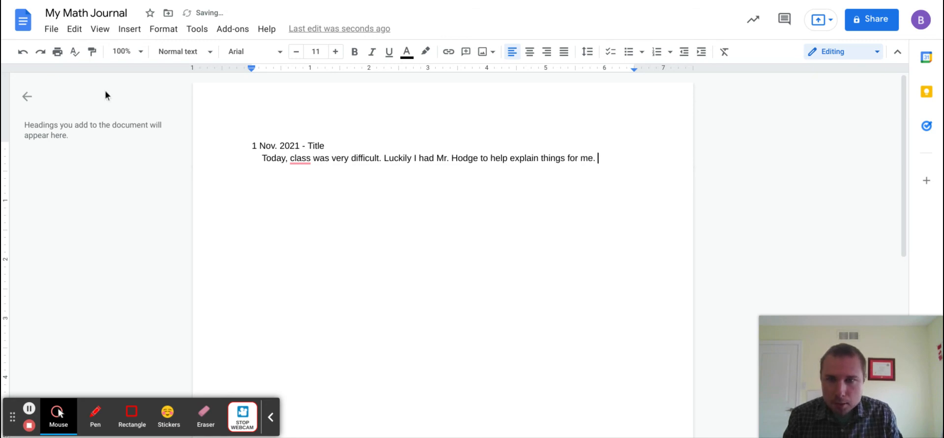
text(the)
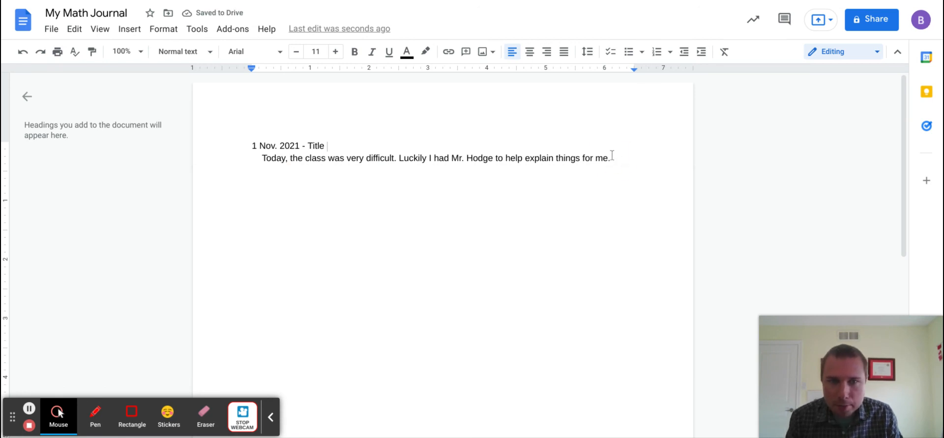
mouse_move(611, 198)
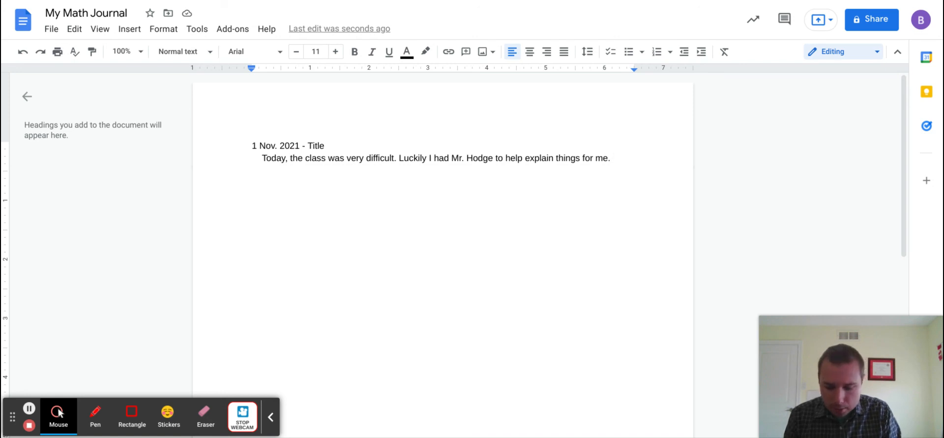
Add sentences on learning divisibility rules, ending 'All even numbers are divisible by 2.', fixing the spelling.
text(I learned)
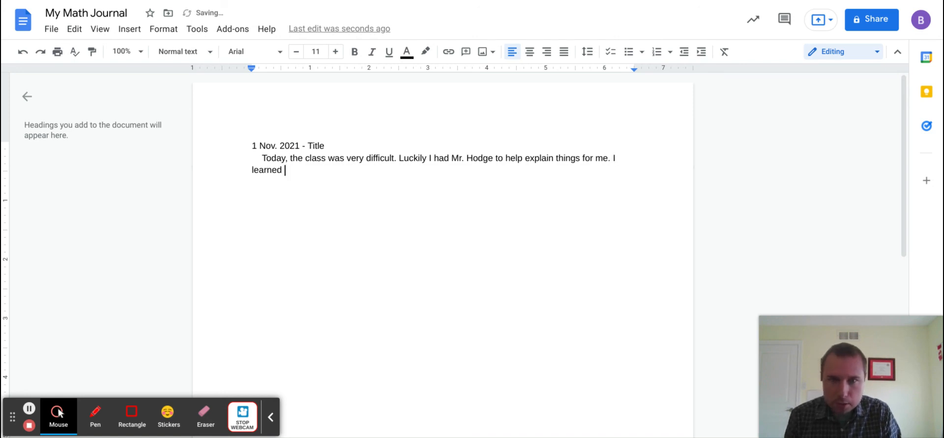
text(about the different types of)
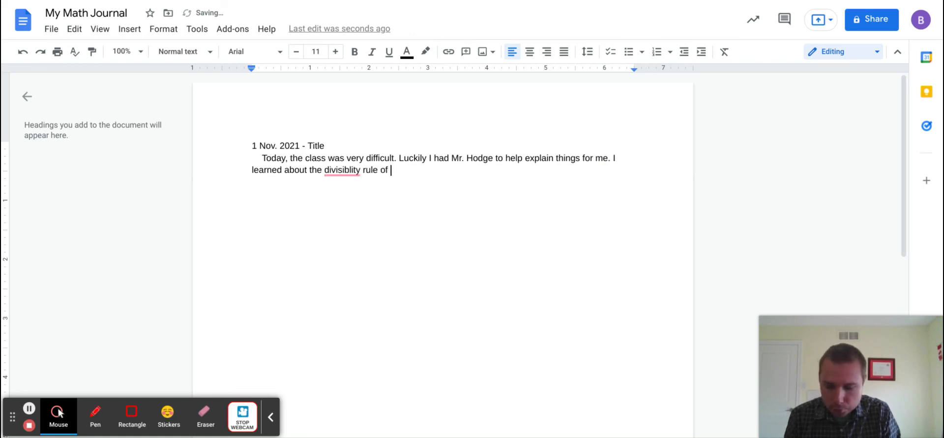
text(2. All of)
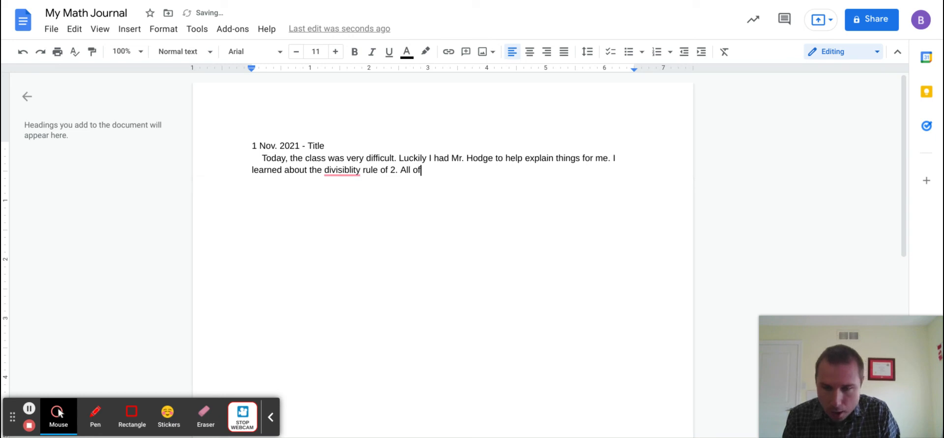
text(dd numn)
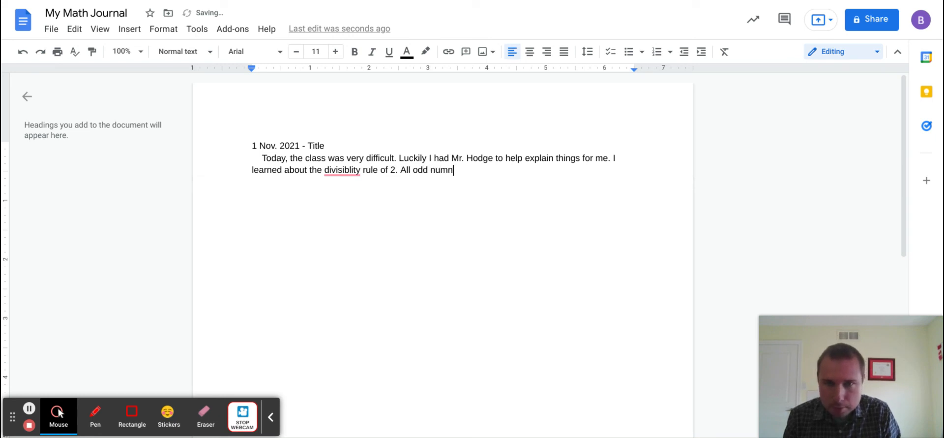
text(bers a)
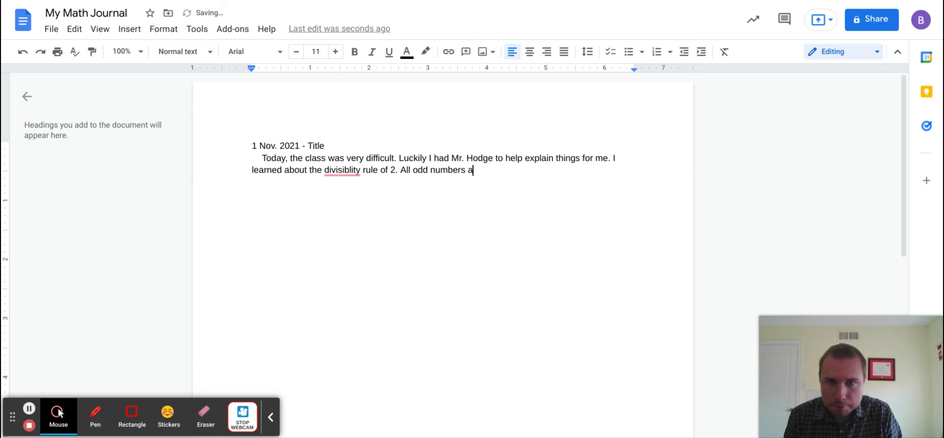
text(ev)
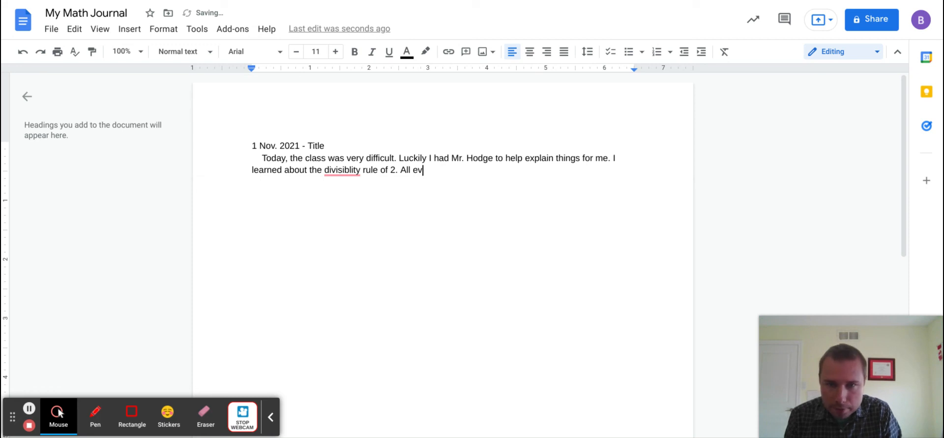
text(en numbers)
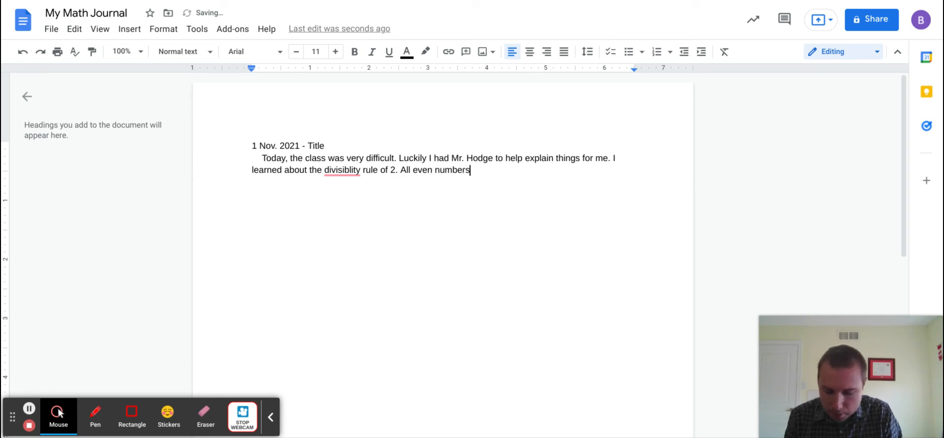
text(are divisi)
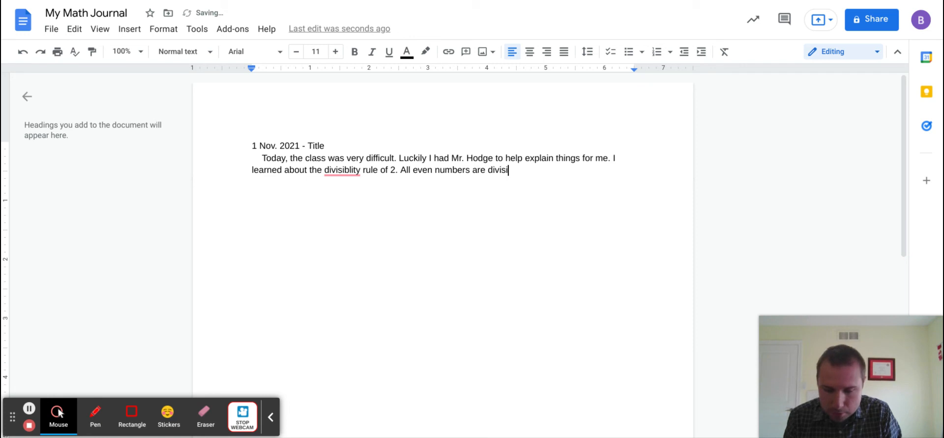
text(ble by)
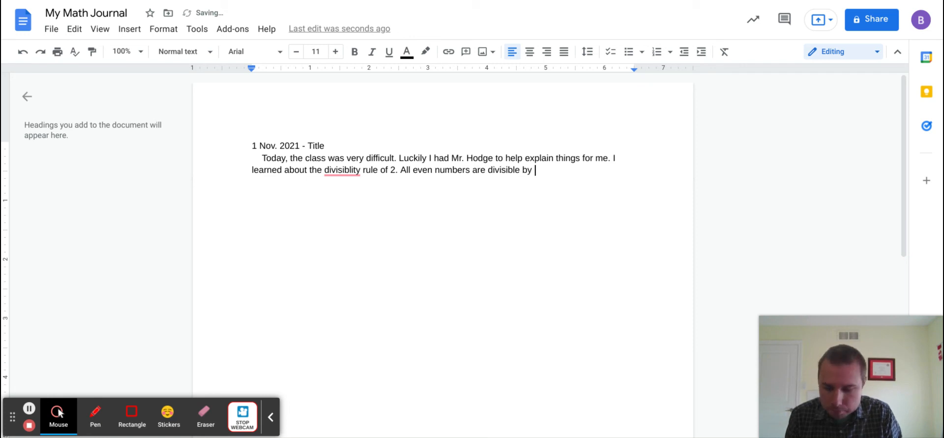
text(2.)
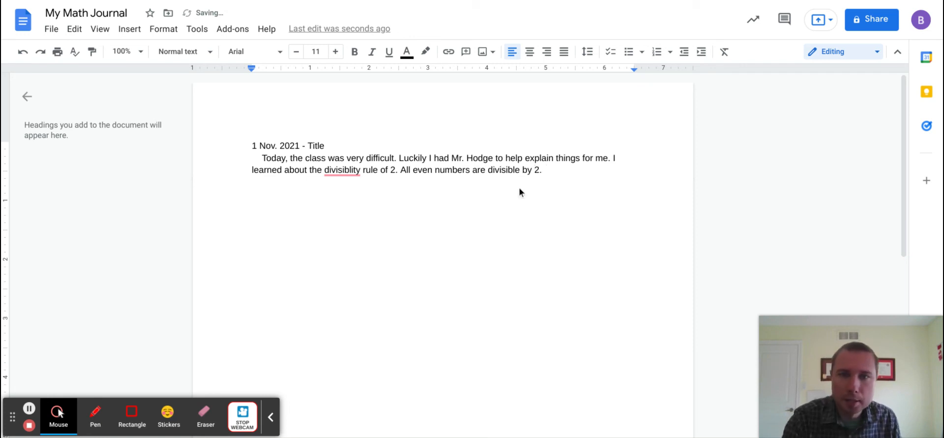
click(342, 169)
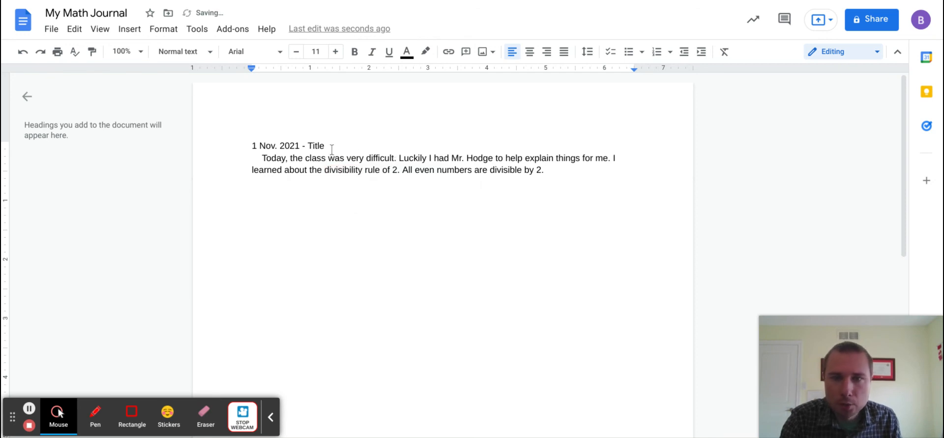
Replace 'Title' with 'Divisibility Rules' and make the heading line bold and underlined.
double_click(315, 145)
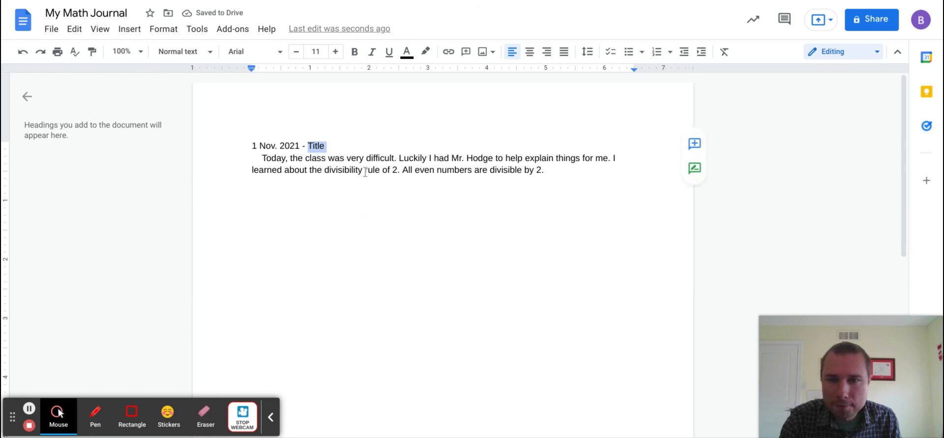
key(Delete)
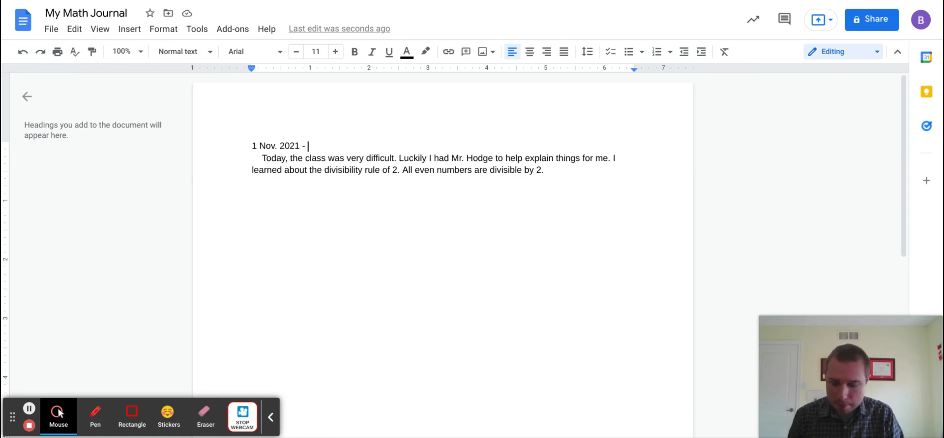
text(Divisi)
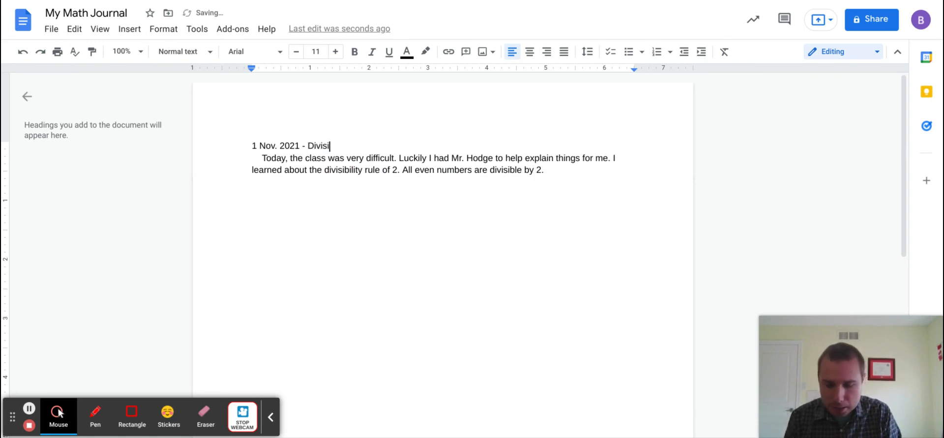
text(bility)
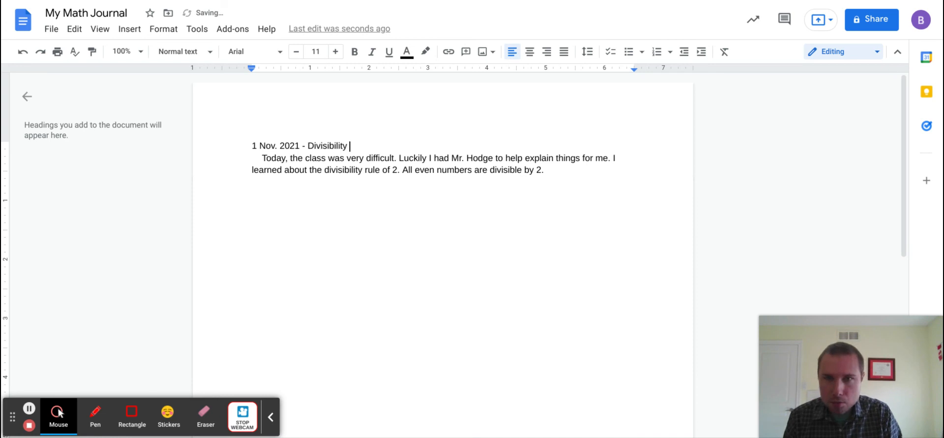
text(Rules)
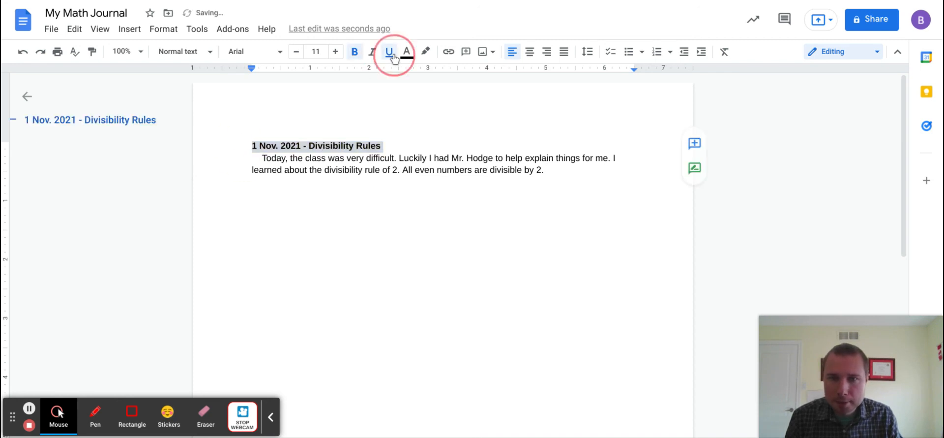
click(389, 51)
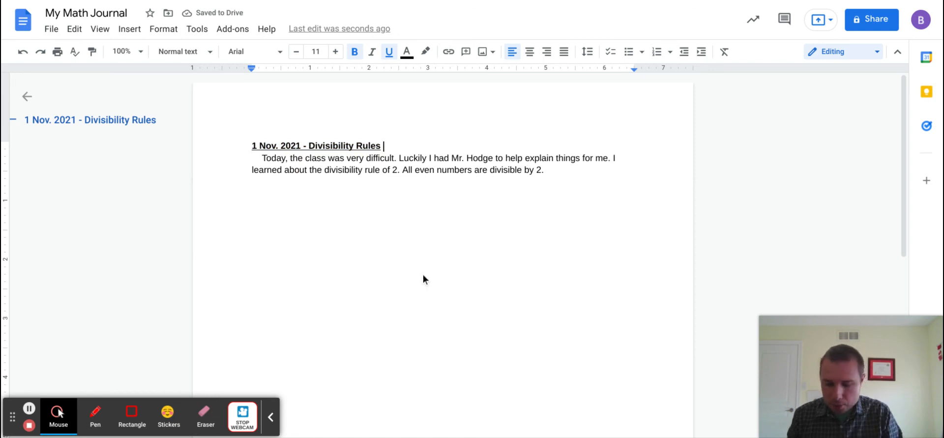
key(ctrl+f)
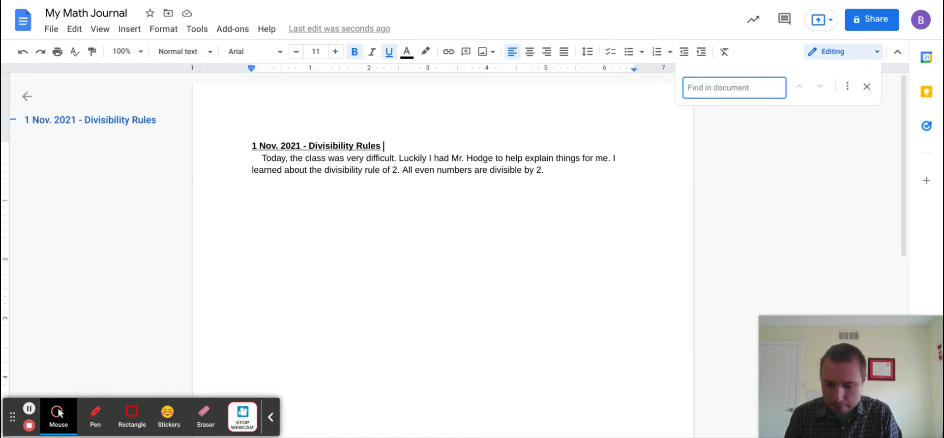
Search the document for 'divis', review the three matches, then close the search.
text(divis)
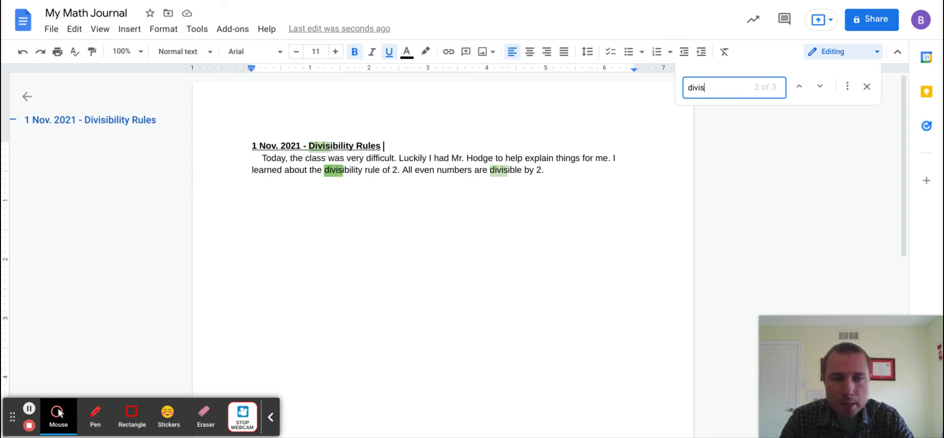
mouse_move(869, 113)
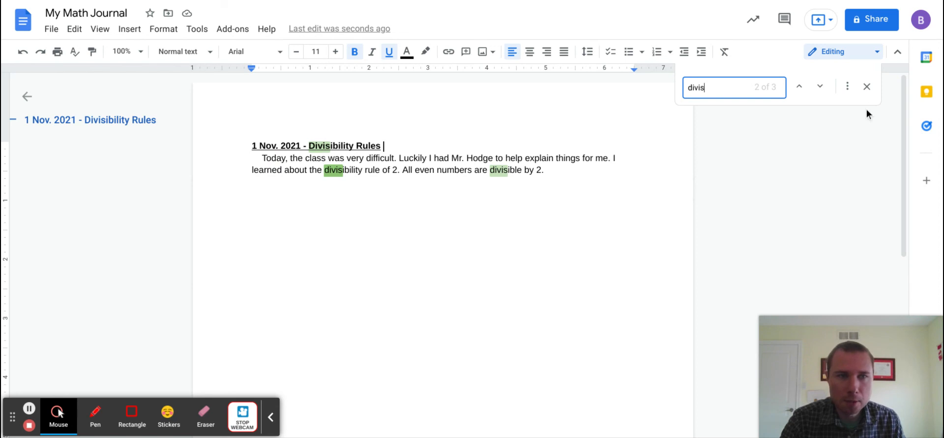
click(866, 86)
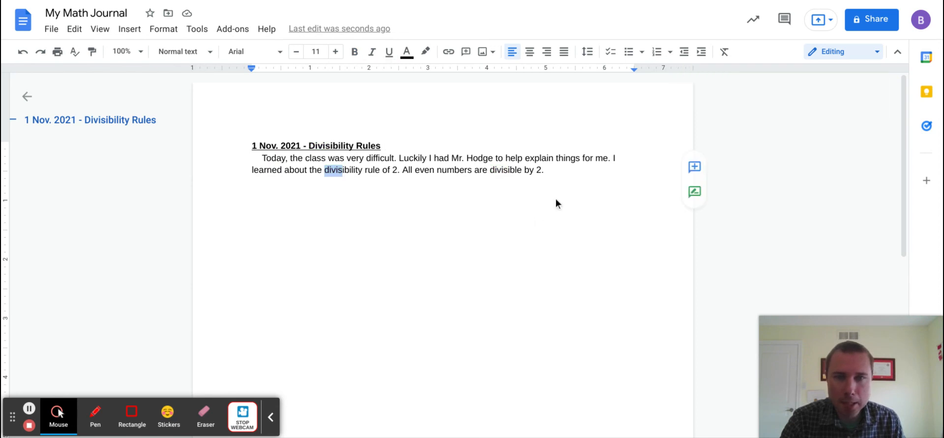
click(544, 169)
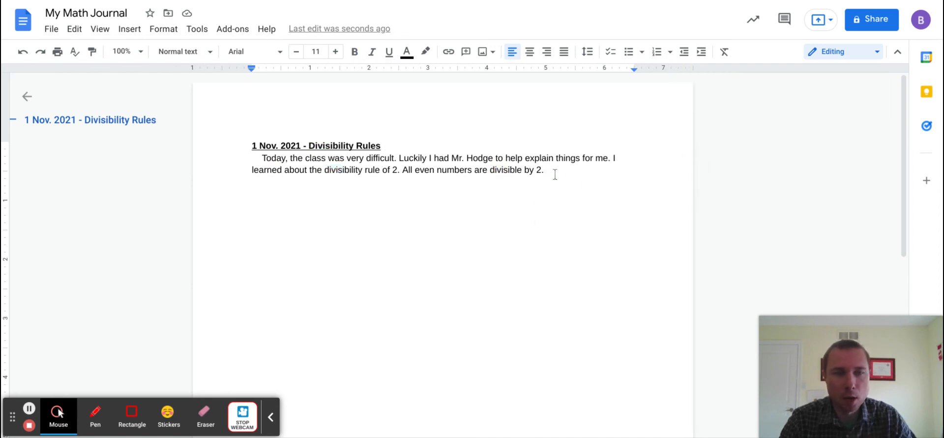